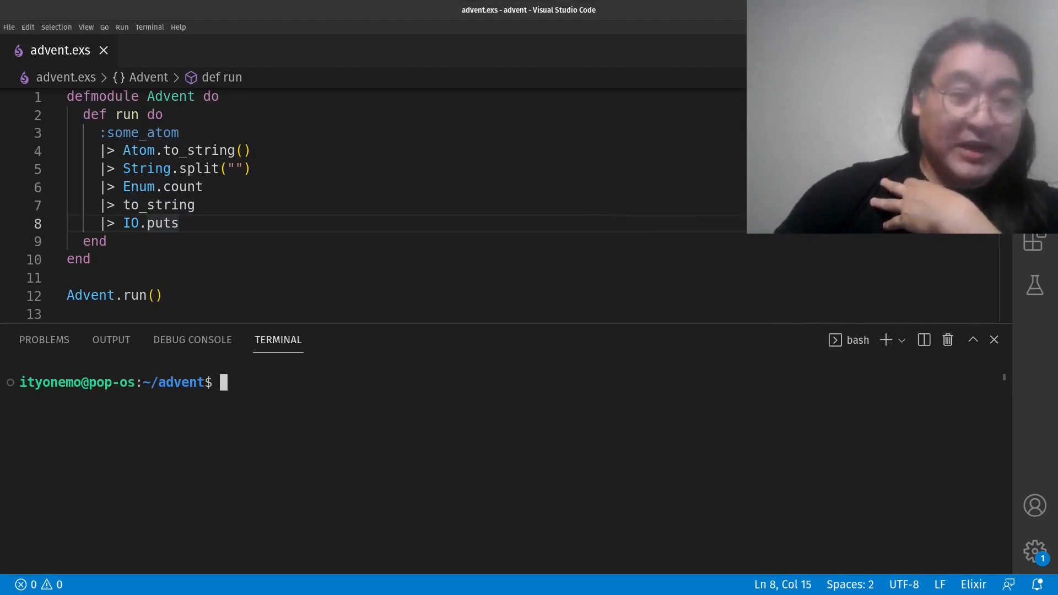
Step: Run 'elixir advent.exs' in the integrated terminal to see the pipeline output
{"action": "type", "text": "elixir advent.exs"}
{"action": "left_click", "coordinate": [405, 223]}
{"action": "type", "text": "|"}
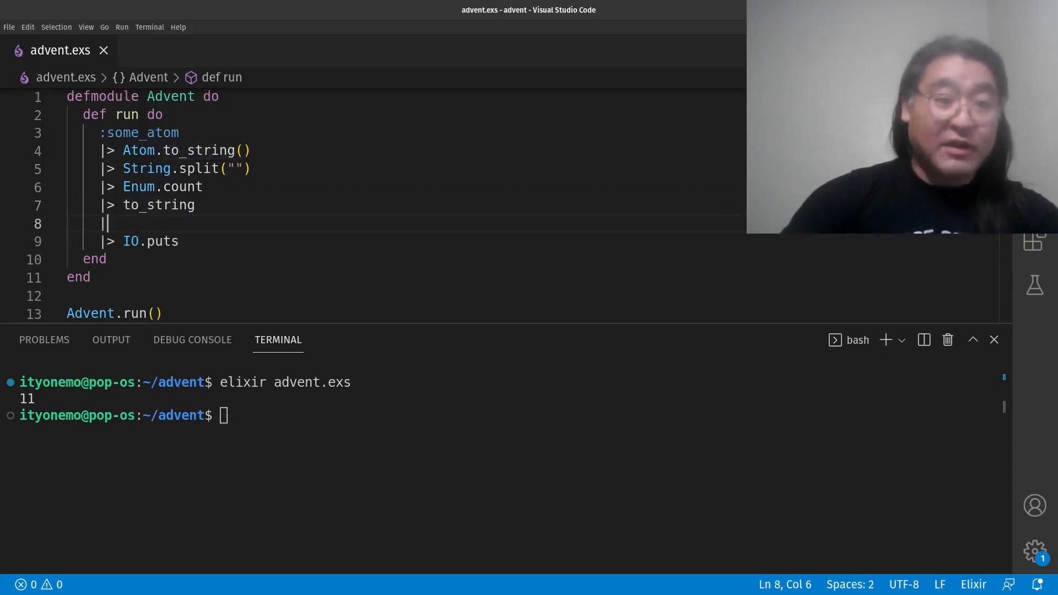
Step: Insert a '|> dbg' step after '|> to_string' in the advent.exs pipeline
{"action": "type", "text": "dbg"}
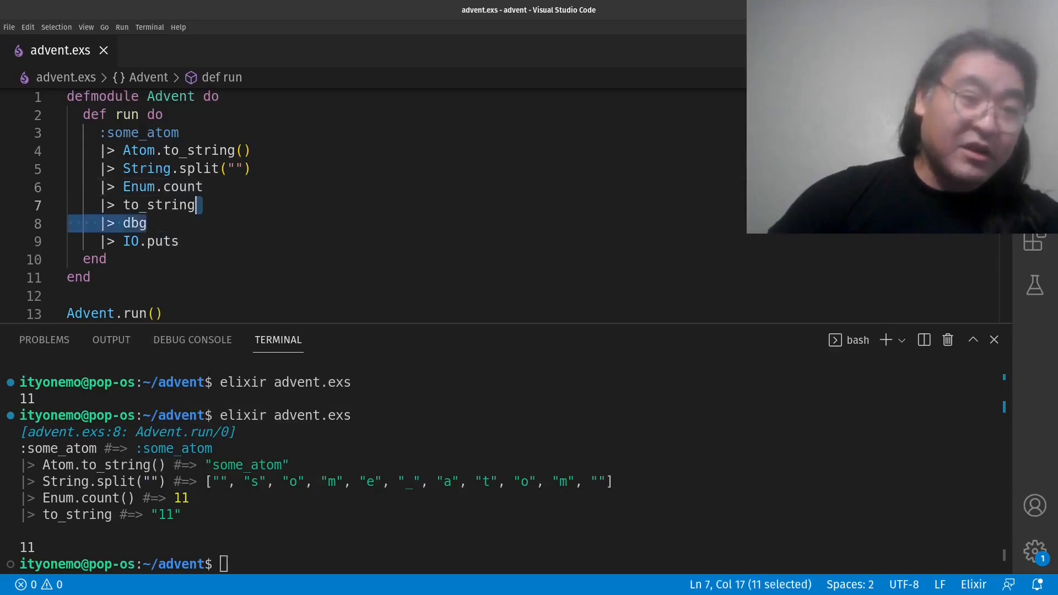
{"action": "key", "text": "Delete"}
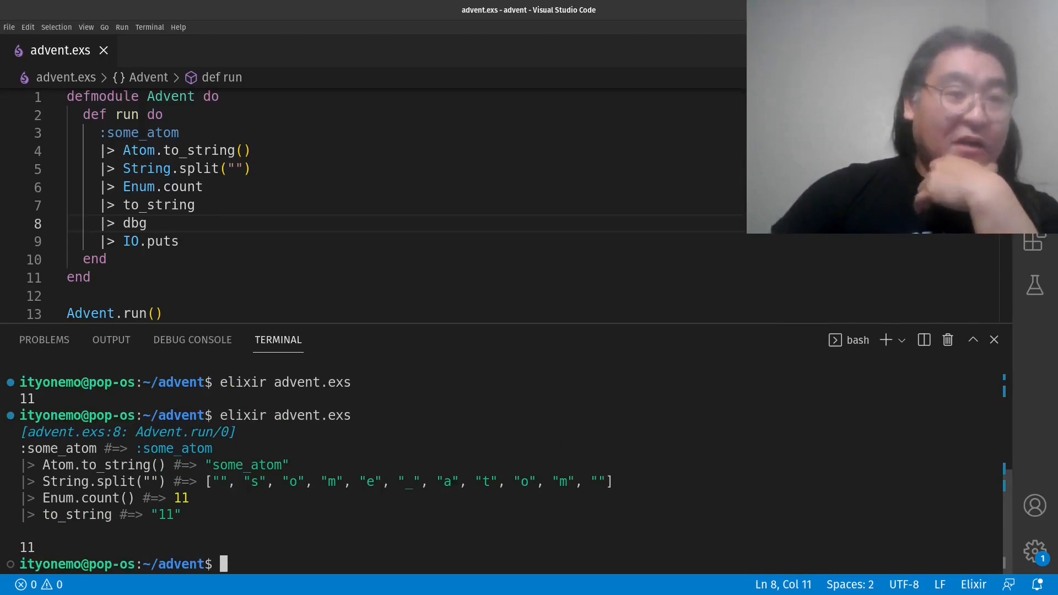
Step: Open the global dbg.code-snippets file through the user snippets configuration
{"action": "left_click", "coordinate": [9, 27]}
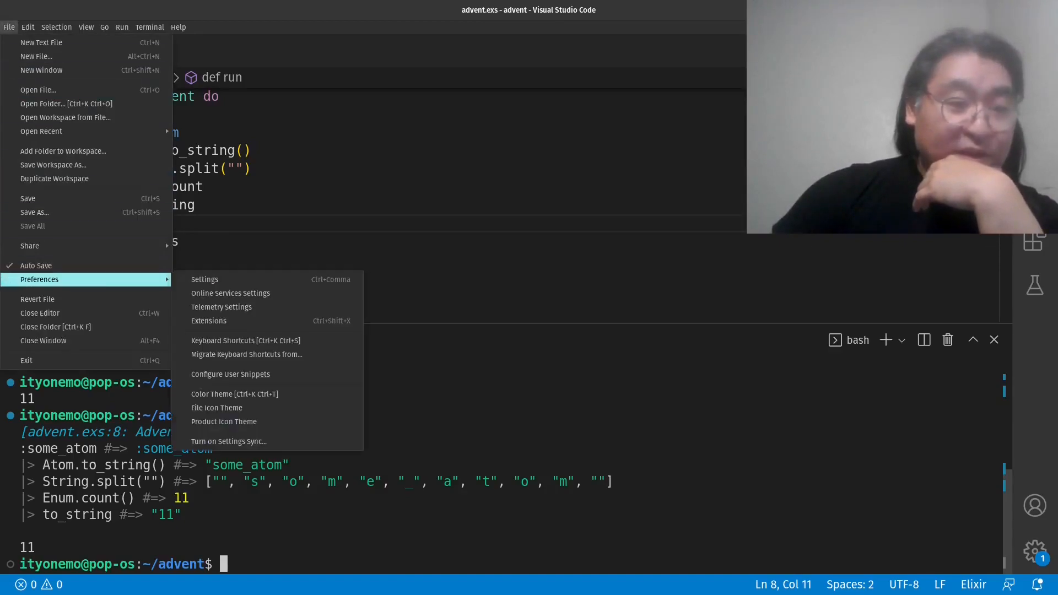
{"action": "mouse_move", "coordinate": [222, 306]}
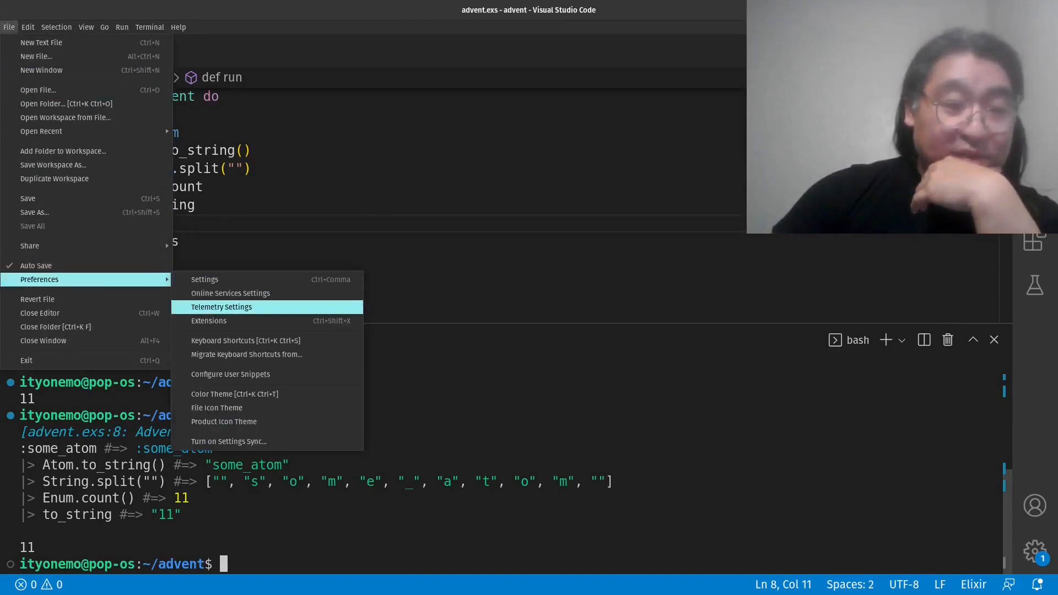
{"action": "mouse_move", "coordinate": [231, 293]}
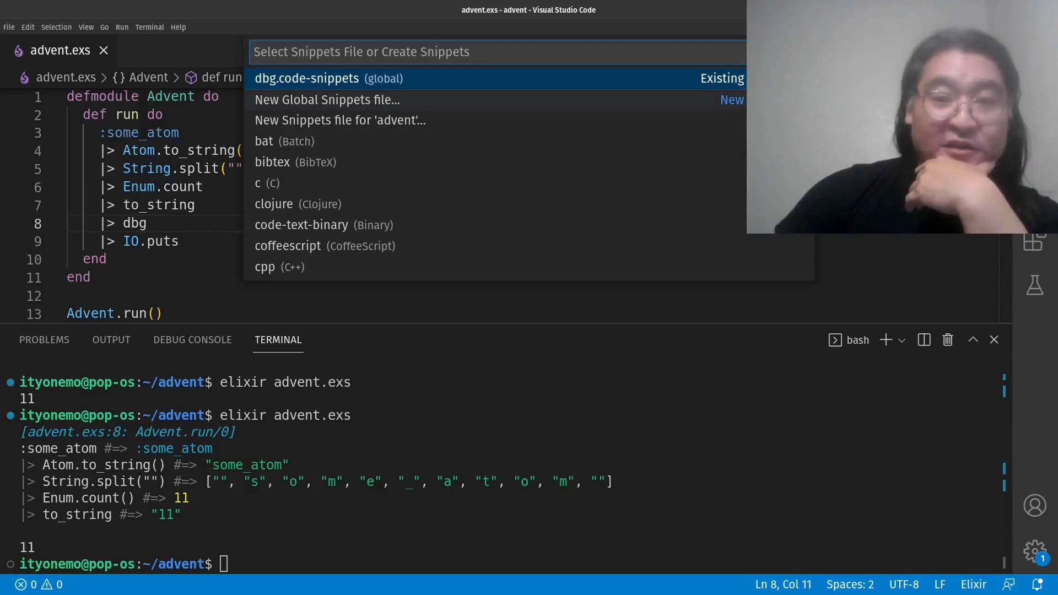
{"action": "left_click", "coordinate": [329, 78]}
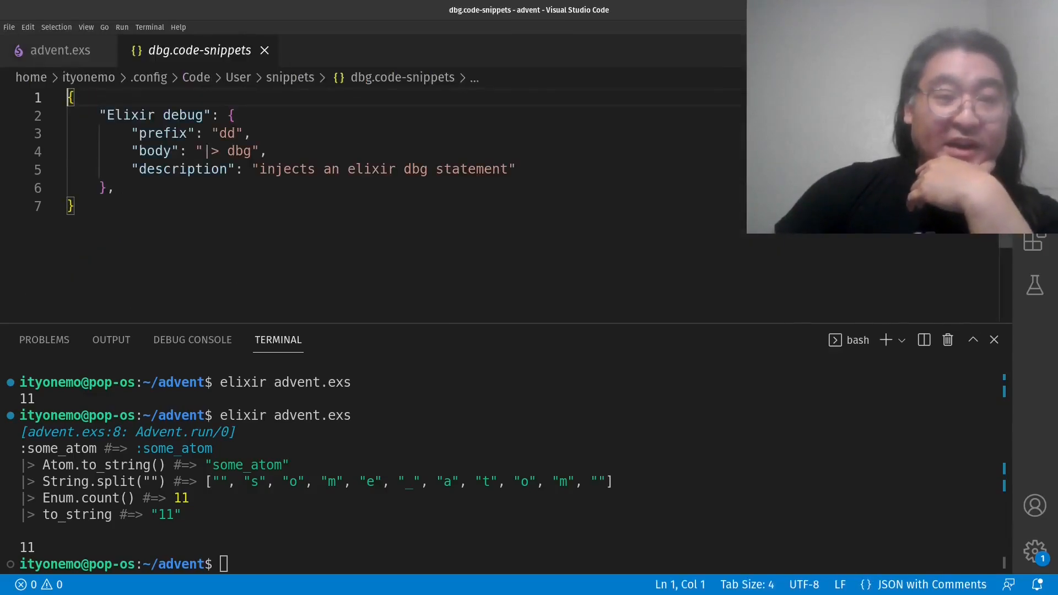